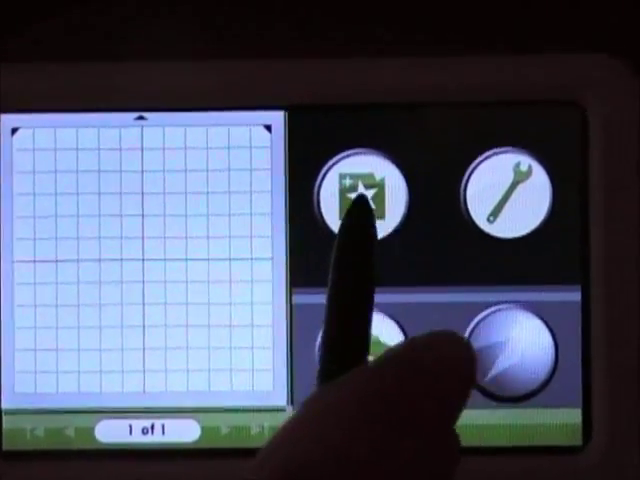
- Leave the empty-mat home screen via the star-folder button to reach the cartridge library
{"action": "left_click", "coordinate": [357, 188]}
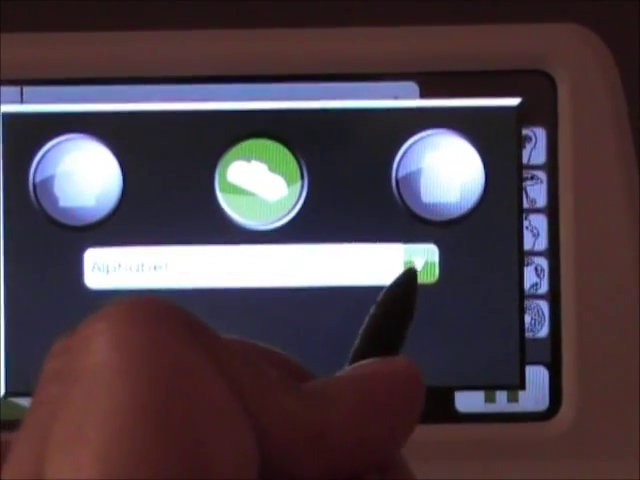
- Drop down the cartridge selector list in the library dialog
{"action": "left_click", "coordinate": [415, 270]}
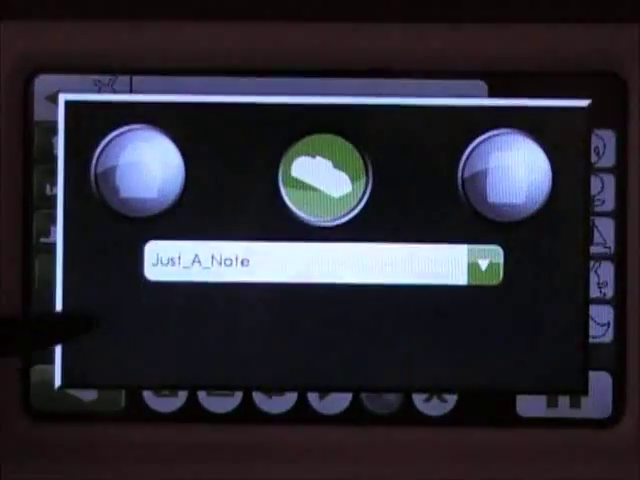
- Pick the Just_A_Note cartridge from the drop-down list
{"action": "left_click", "coordinate": [481, 265]}
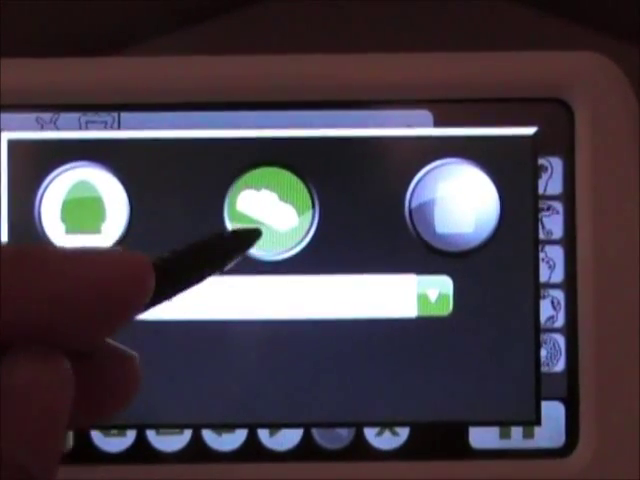
- Switch the library to the middle cartridge category
{"action": "left_click", "coordinate": [275, 210]}
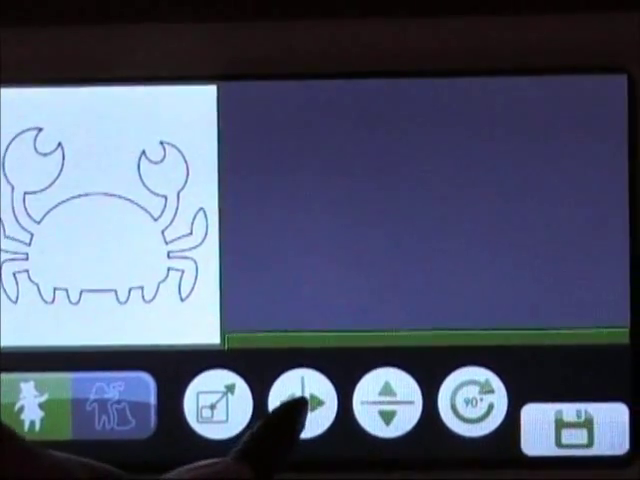
- Mirror the crab left to right, then flip it upside down and back
{"action": "left_click", "coordinate": [292, 405]}
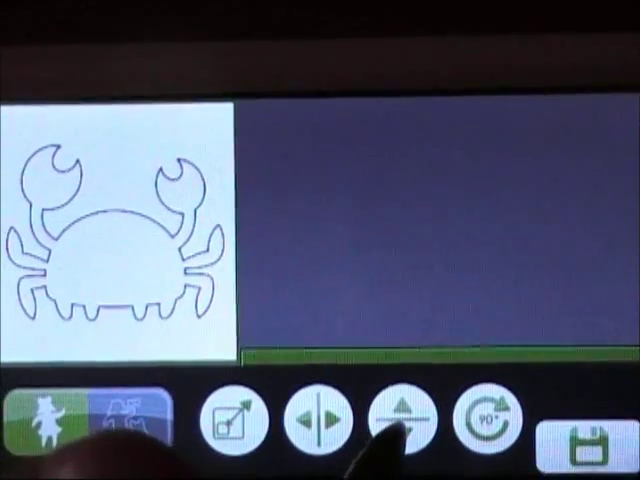
{"action": "left_click", "coordinate": [402, 433]}
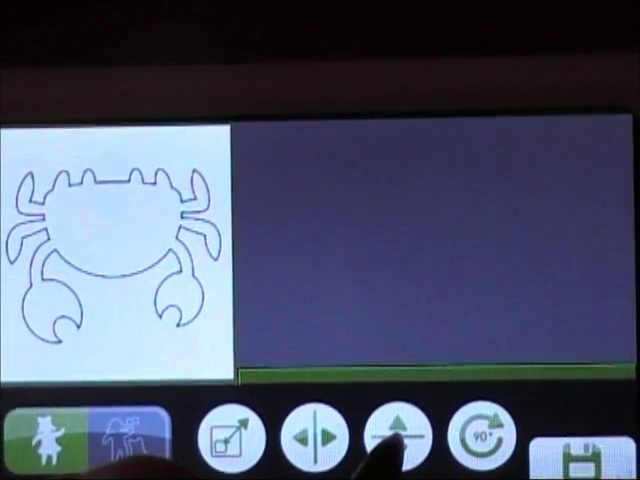
{"action": "left_click", "coordinate": [393, 437]}
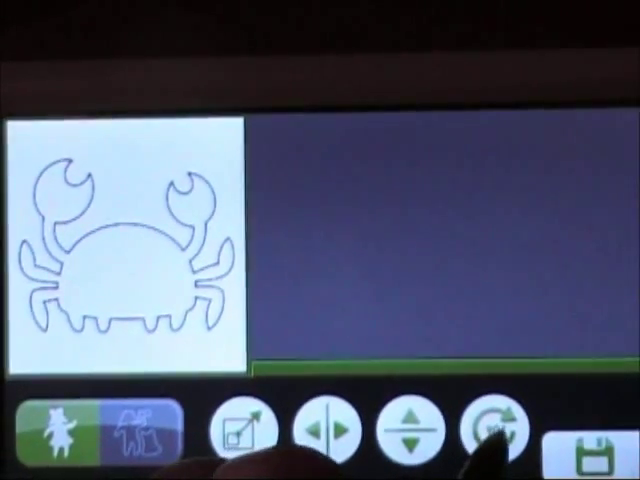
- Rotate the crab in quarter turns until its claws point up
{"action": "left_click", "coordinate": [491, 430]}
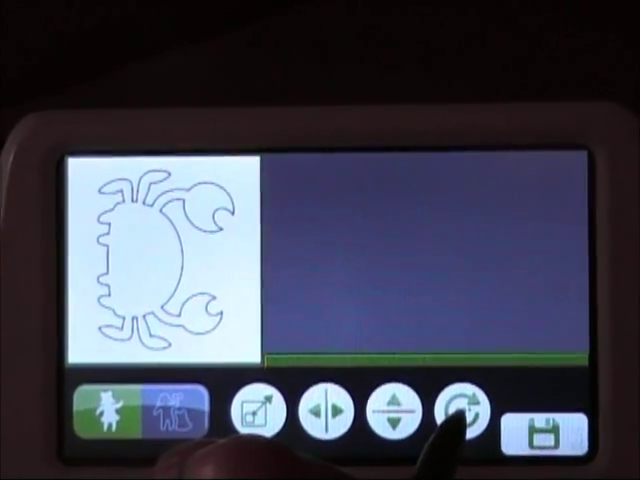
{"action": "left_click", "coordinate": [452, 410]}
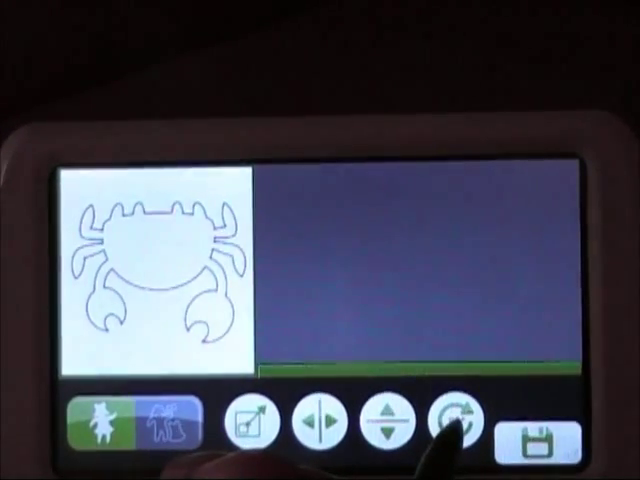
{"action": "left_click", "coordinate": [444, 418]}
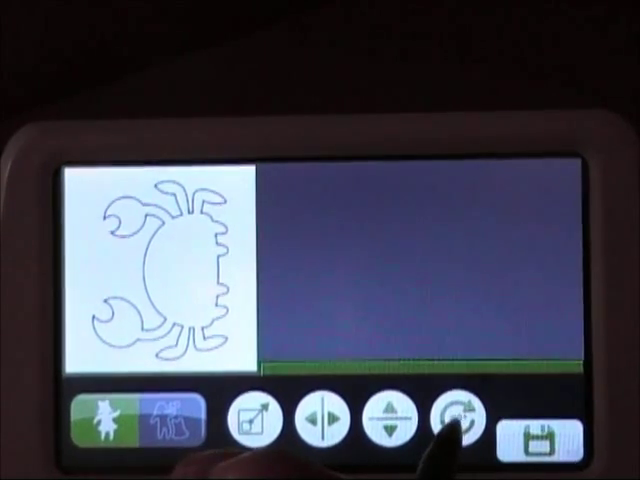
{"action": "left_click", "coordinate": [448, 420]}
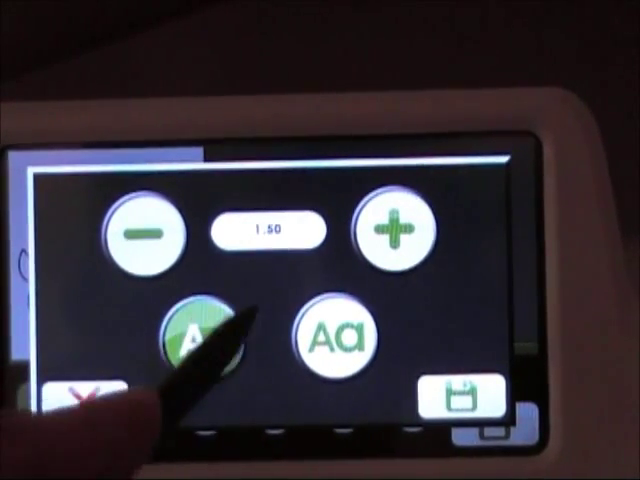
- Open the crab's size settings (1.50) and choose the left Aa sizing mode
{"action": "left_click", "coordinate": [197, 338]}
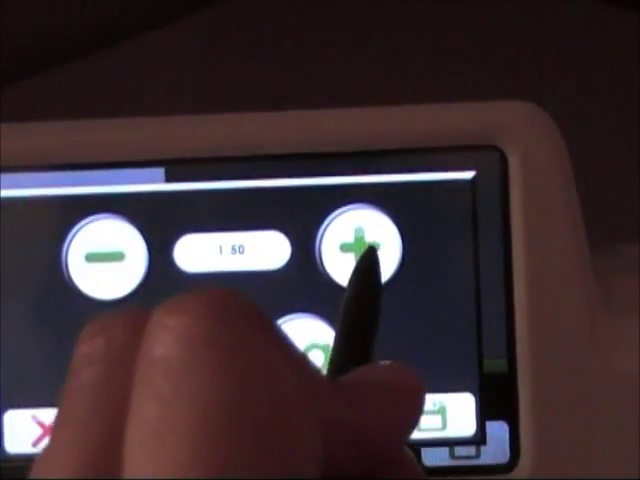
- Raise the crab's size from 1.50 to 5.00 inches and save it
{"action": "left_click", "coordinate": [355, 258]}
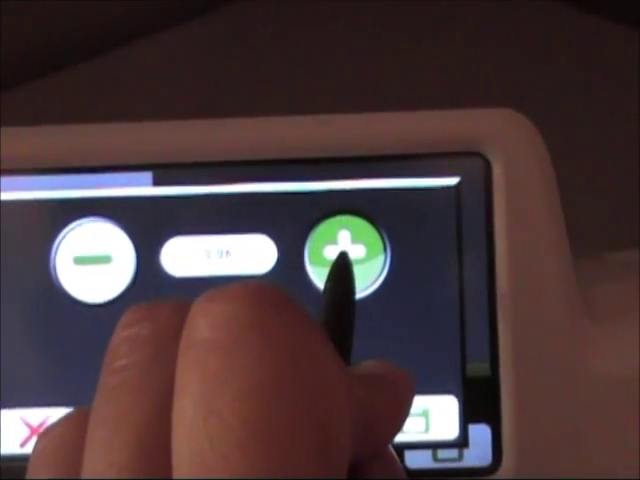
{"action": "left_click", "coordinate": [340, 252]}
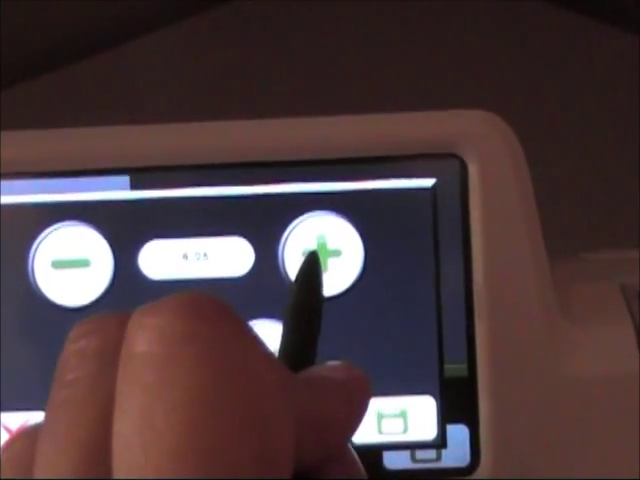
{"action": "left_click", "coordinate": [320, 258]}
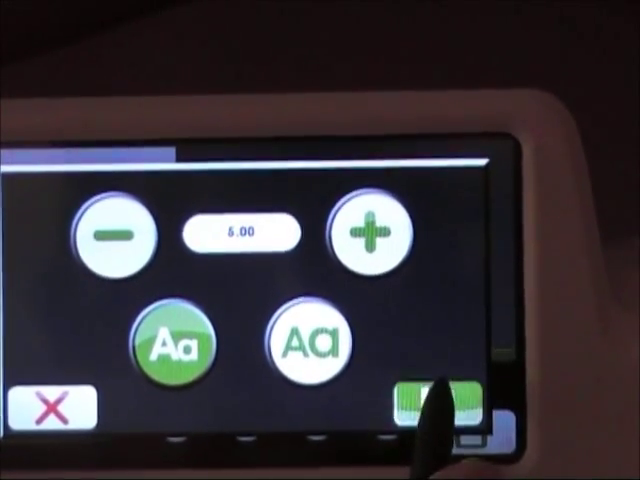
{"action": "left_click", "coordinate": [428, 398]}
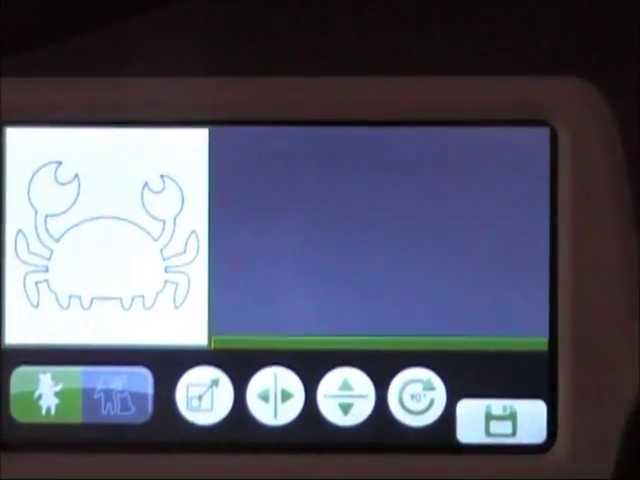